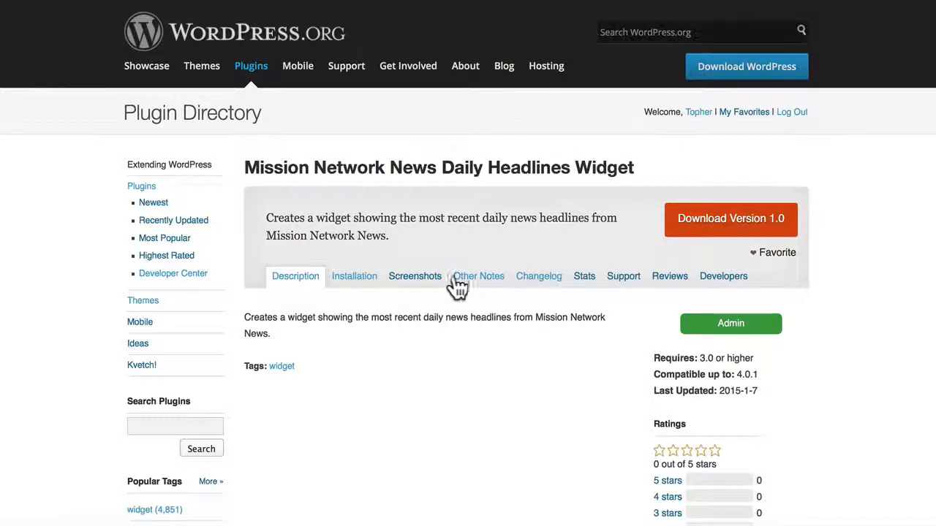
{"action": "mouse_move", "coordinate": [415, 285]}
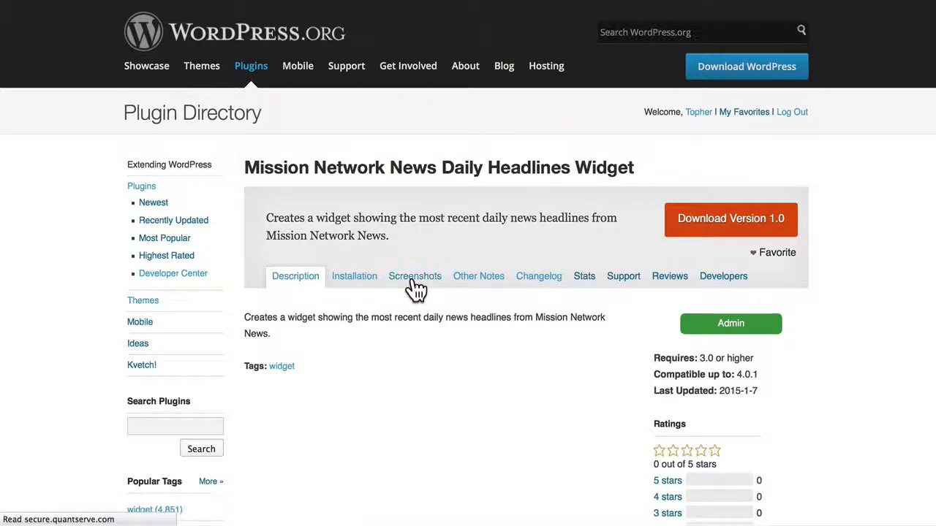
Step: Review the revision 1061807 commit email's diff of the plugin's main PHP file
{"action": "left_click", "coordinate": [415, 275]}
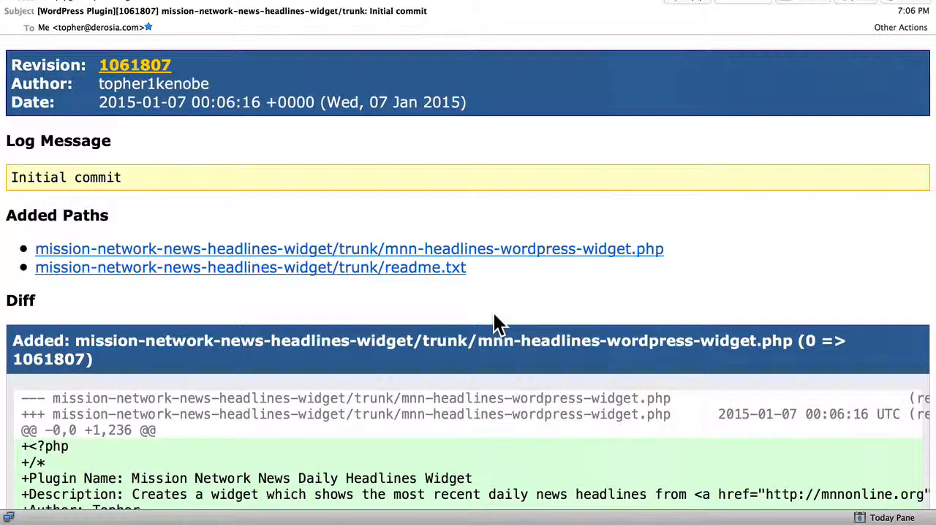
{"action": "mouse_move", "coordinate": [557, 300]}
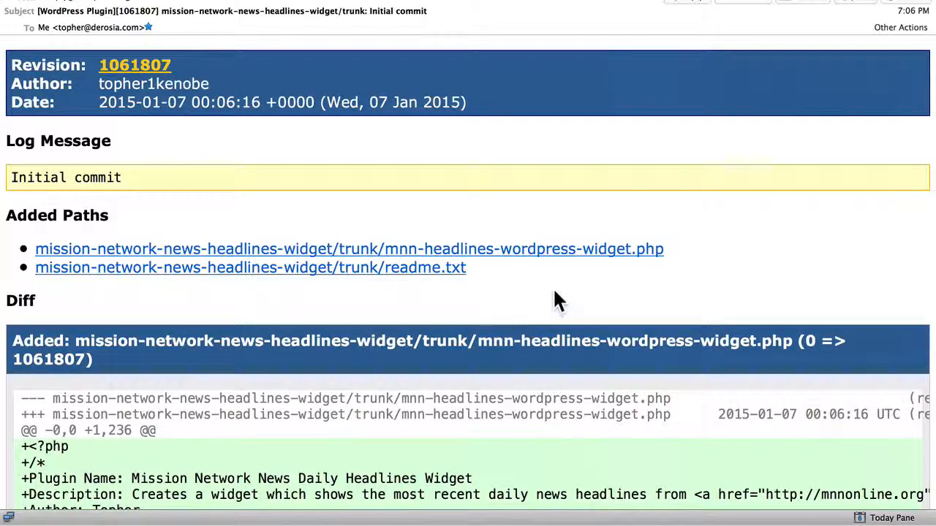
{"action": "mouse_move", "coordinate": [453, 295]}
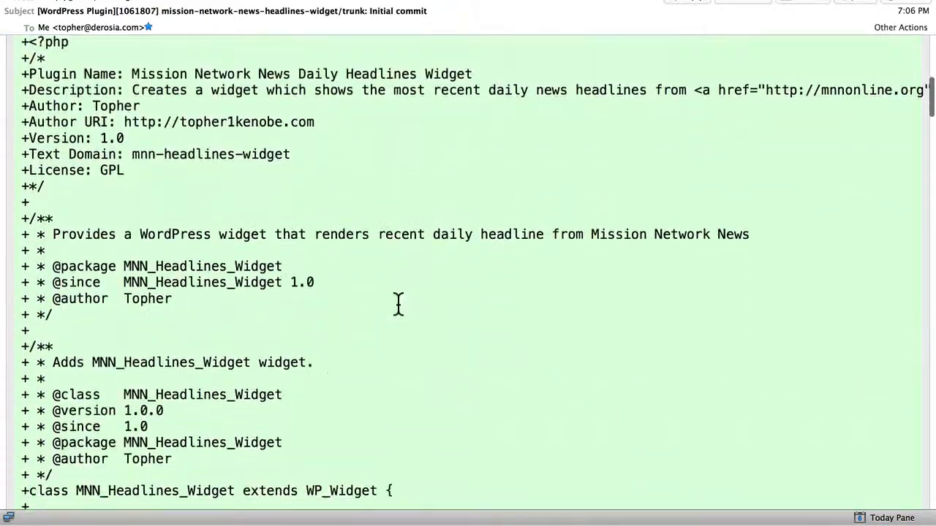
{"action": "scroll", "scroll_direction": "down", "scroll_amount": 3}
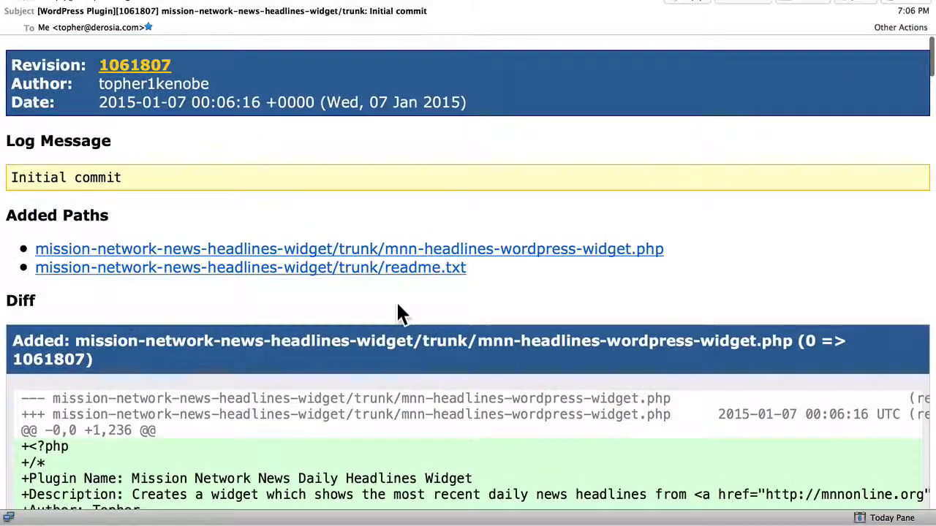
{"action": "mouse_move", "coordinate": [553, 135]}
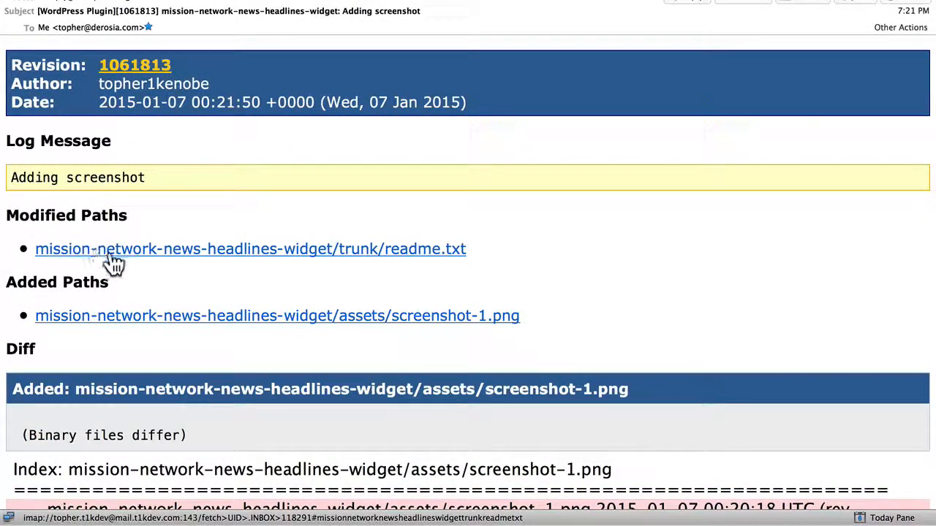
{"action": "mouse_move", "coordinate": [212, 362]}
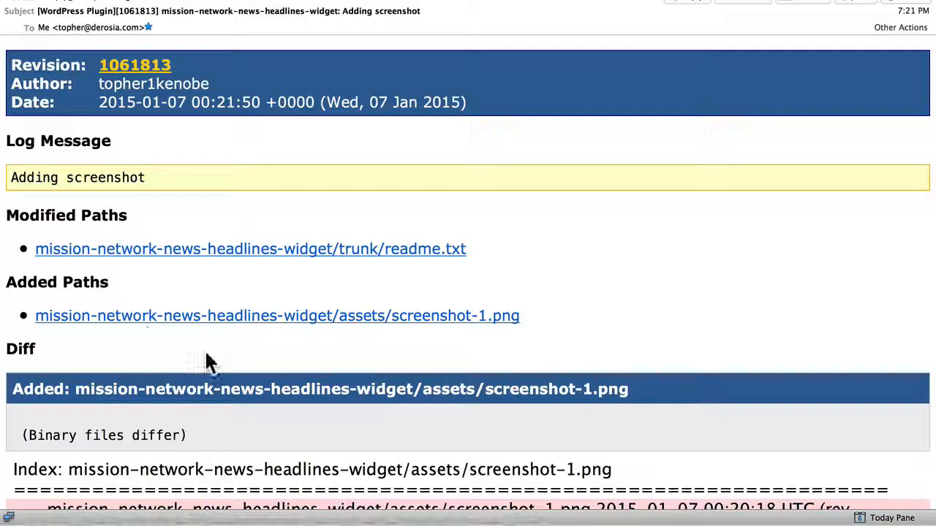
Step: Scroll the revision 1061813 'Adding screenshot' email down to its Diff section
{"action": "scroll", "scroll_direction": "down", "scroll_amount": 3}
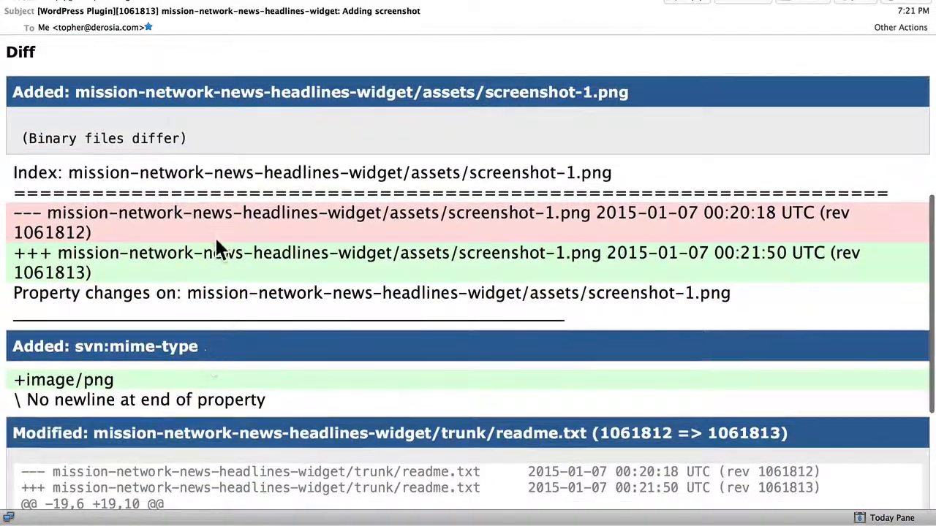
{"action": "scroll", "scroll_direction": "down", "scroll_amount": 3}
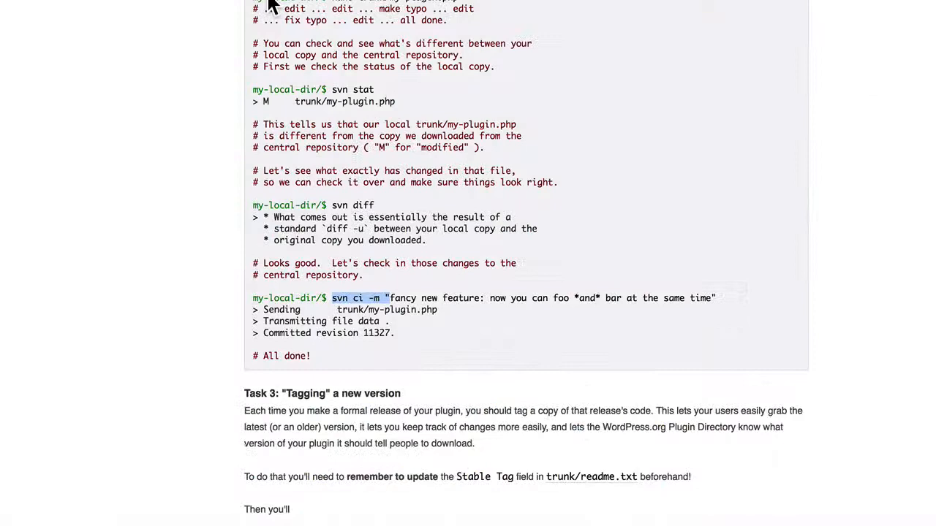
Step: Scroll the SVN how-to down to the 'Tagging a new version' svn cp example
{"action": "scroll", "scroll_direction": "down", "scroll_amount": 3}
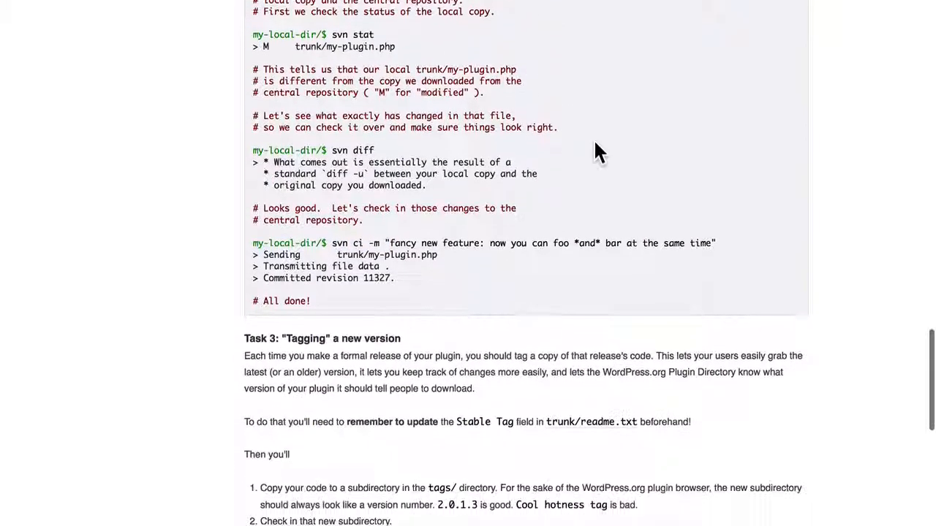
{"action": "scroll", "scroll_direction": "down", "scroll_amount": 3}
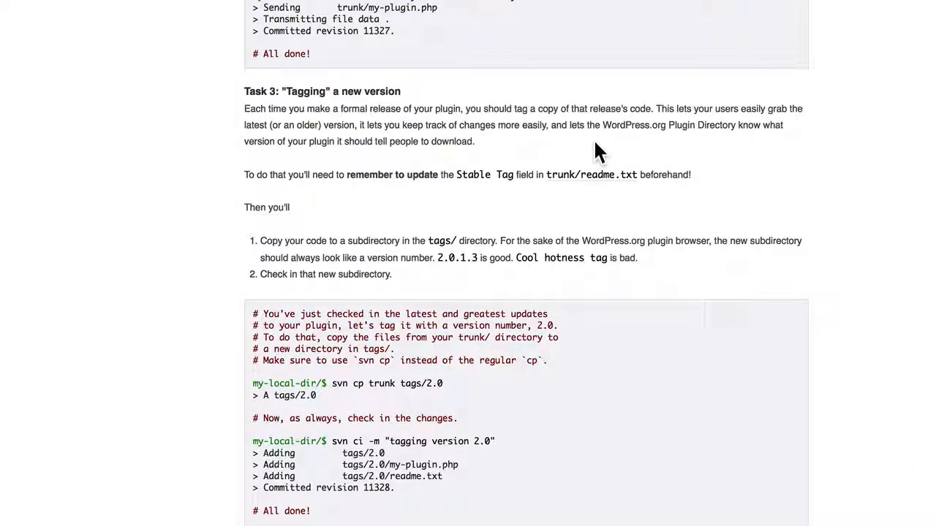
{"action": "scroll", "scroll_direction": "down", "scroll_amount": 3}
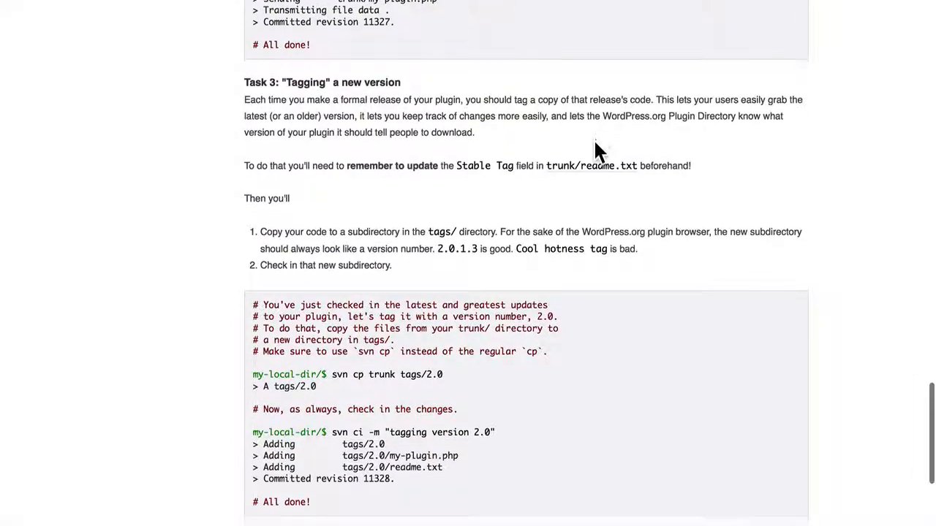
{"action": "scroll", "scroll_direction": "down", "scroll_amount": 3}
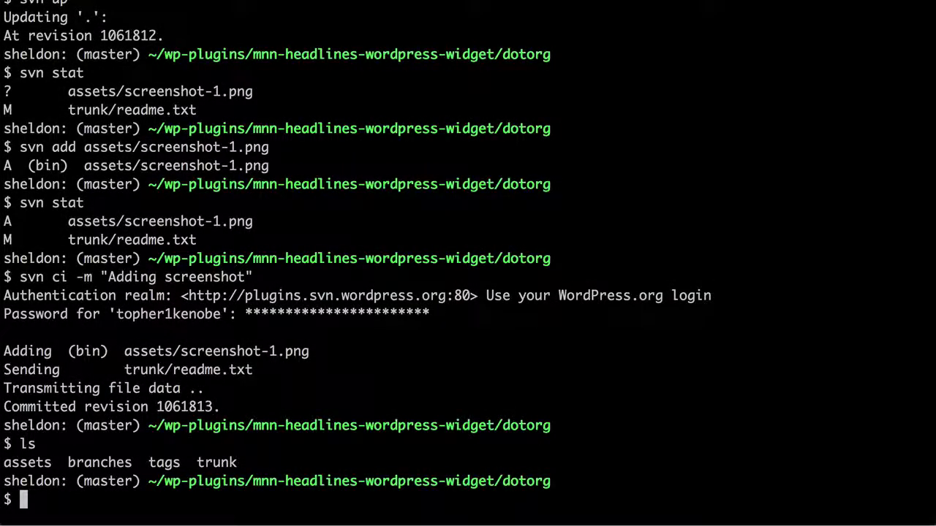
Step: List the checkout and tags/, then copy trunk/ into tags/1.0 with cp -R
{"action": "type", "text": "ls trunk/"}
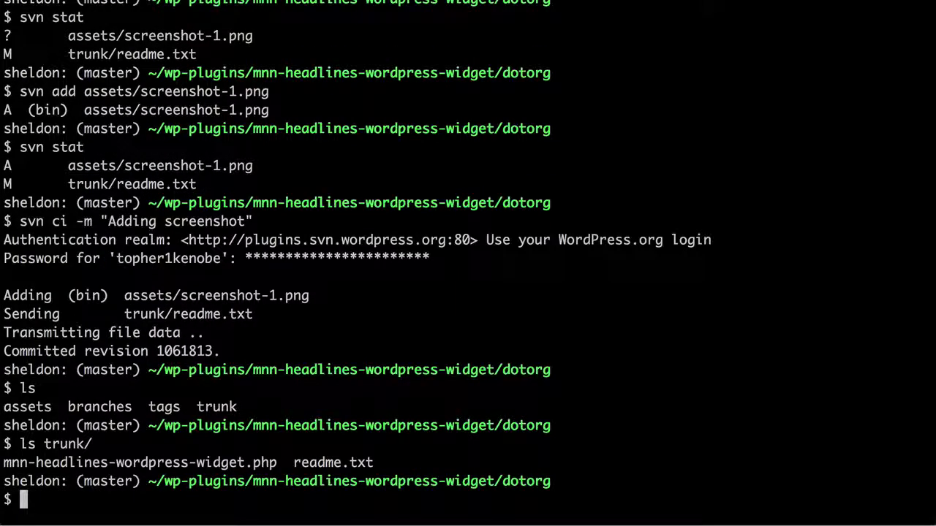
{"action": "type", "text": "ls tags/"}
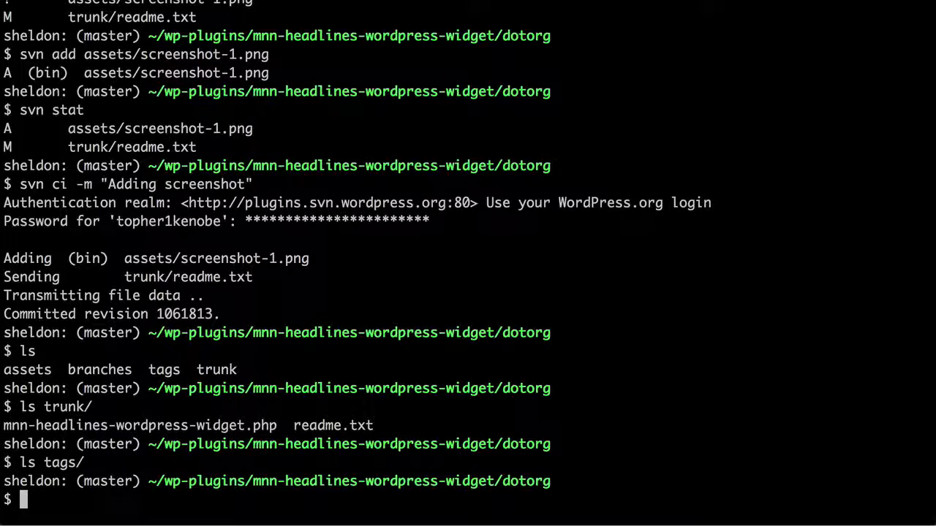
{"action": "type", "text": "cp -R"}
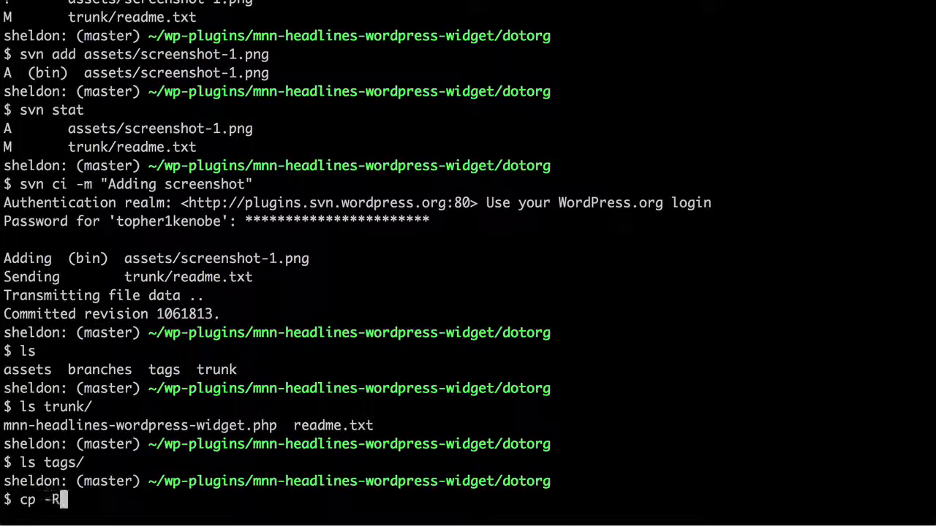
{"action": "type", "text": "trunk/ ta"}
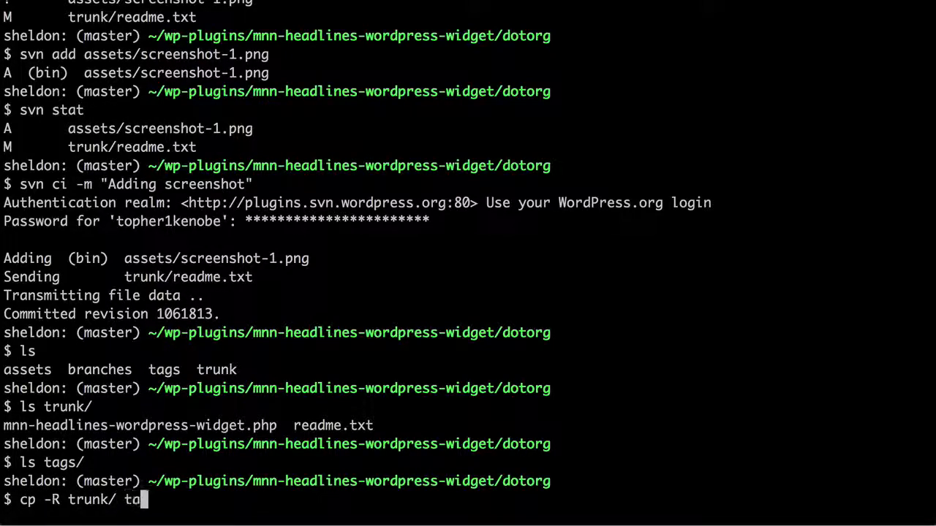
{"action": "type", "text": "gs/1.0"}
{"action": "type", "text": "l"}
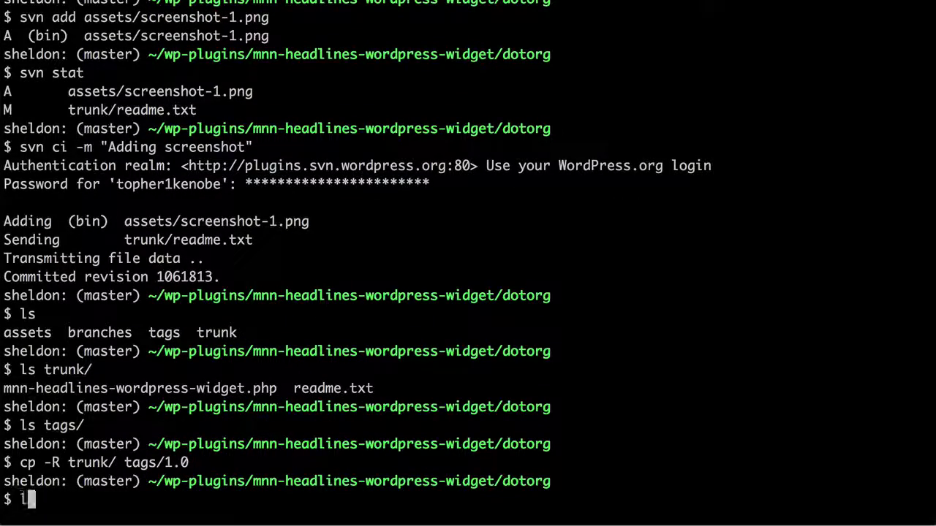
{"action": "type", "text": "s tags/1.0/"}
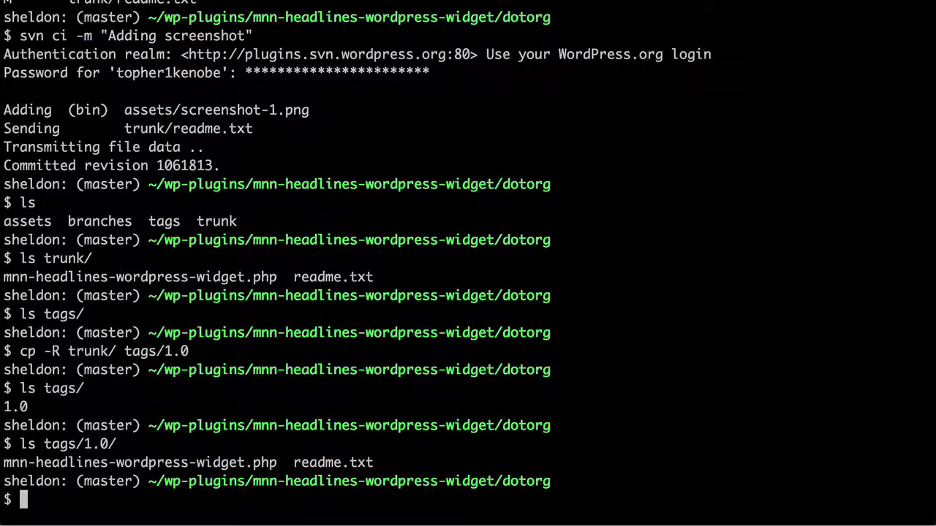
Step: Review trunk's mnn-headlines-wordpress-widget.php and readme.txt in vi, then quit
{"action": "type", "text": "vi trunk/mnn-headlines-wordpress-widget.php"}
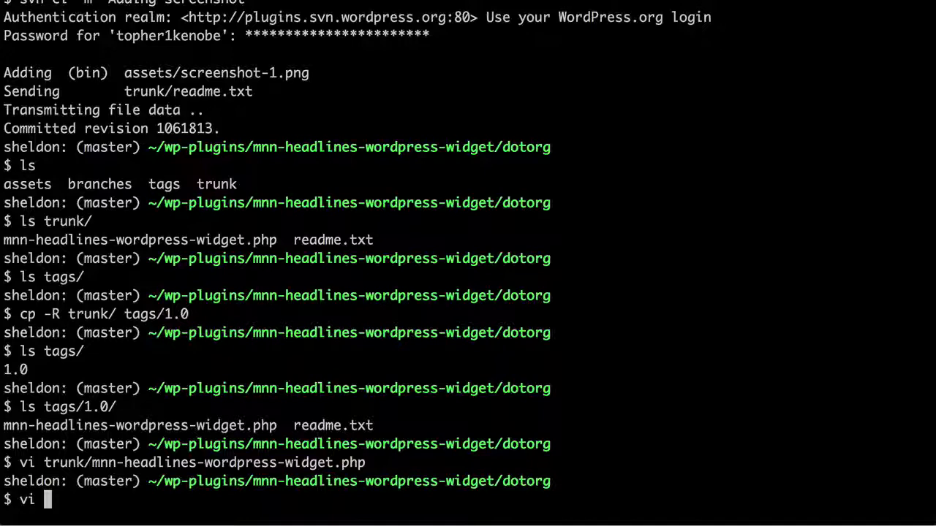
{"action": "type", "text": "trunk/readme.txt"}
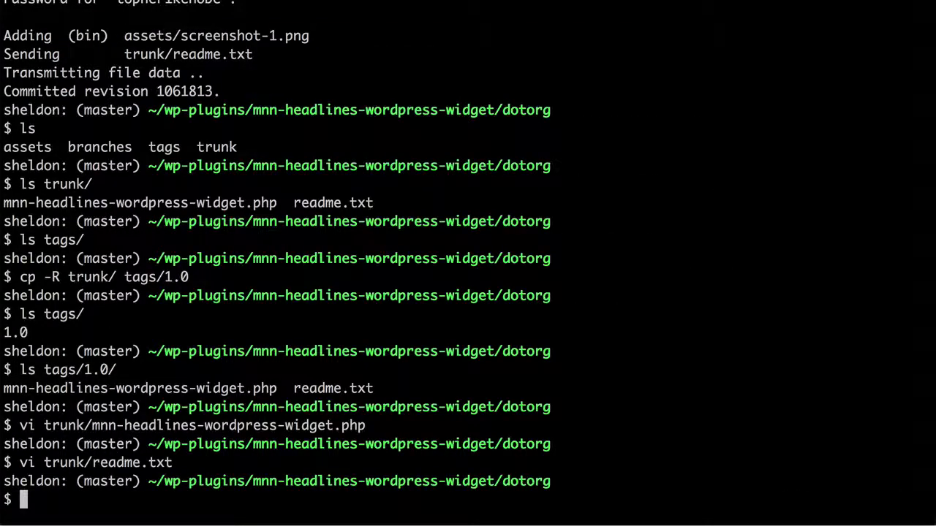
{"action": "key", "text": "Return"}
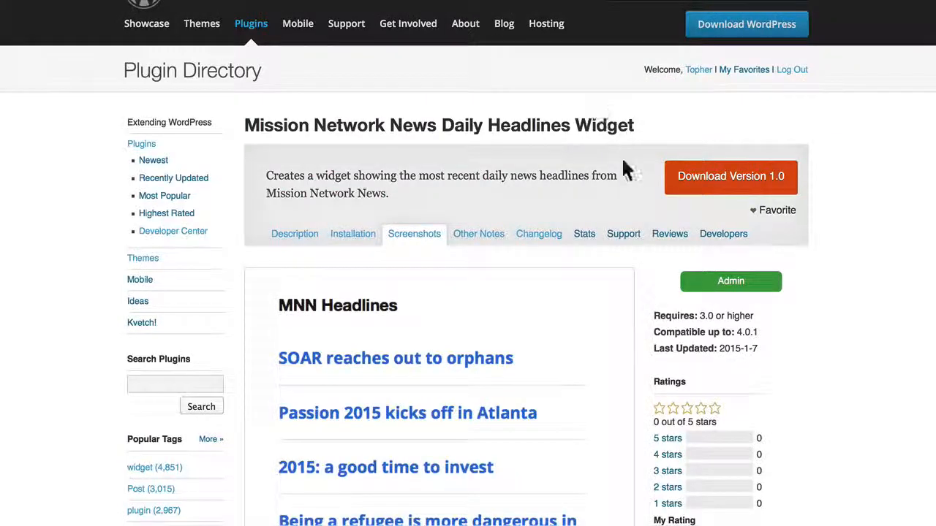
{"action": "mouse_move", "coordinate": [723, 234]}
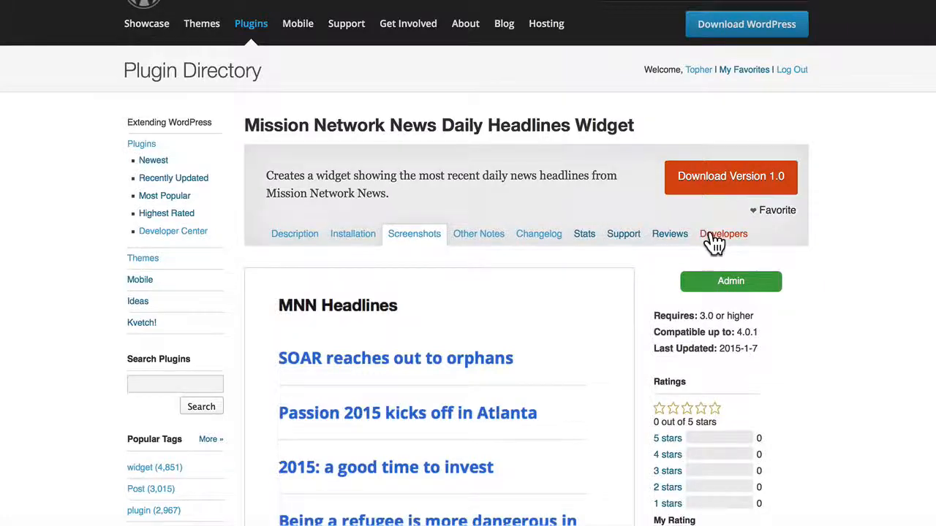
Step: View the plugin's Developers section showing Subversion links and Current Version 1.0
{"action": "left_click", "coordinate": [722, 234]}
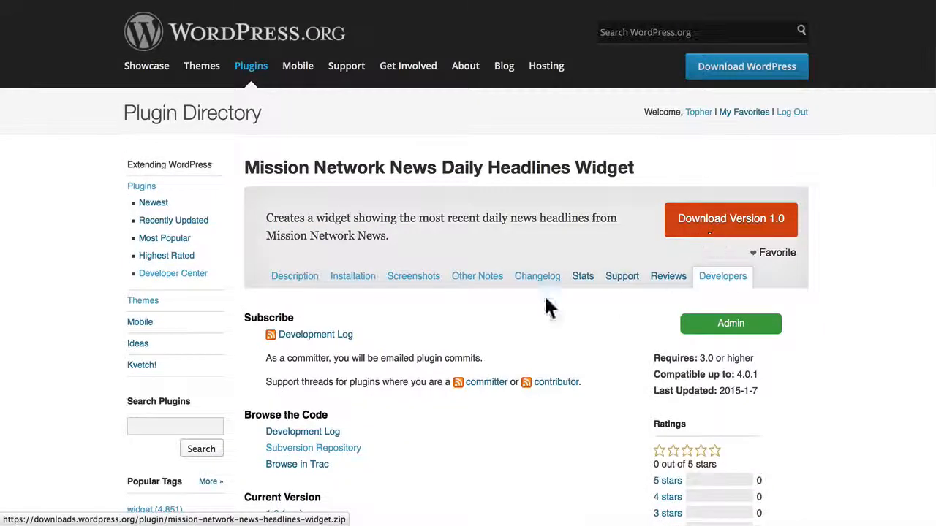
{"action": "scroll", "scroll_direction": "down", "scroll_amount": 3}
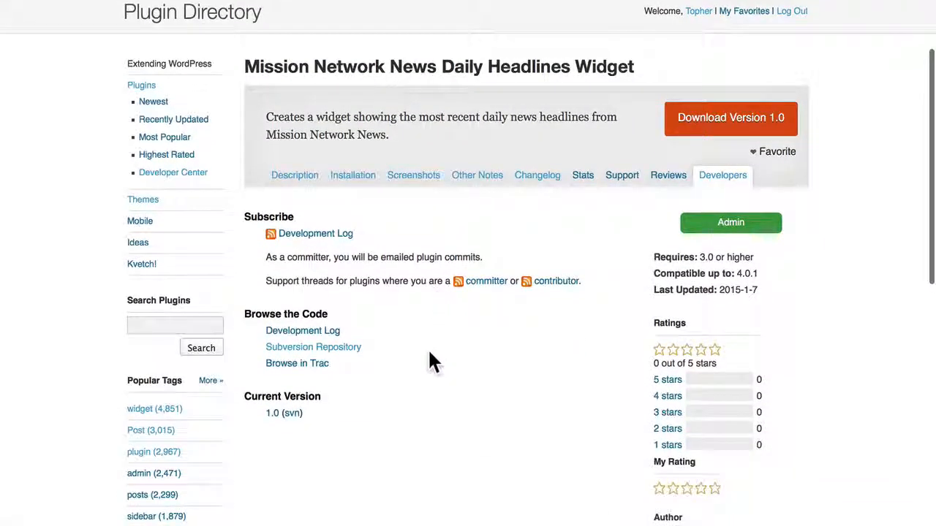
{"action": "scroll", "scroll_direction": "down", "scroll_amount": 3}
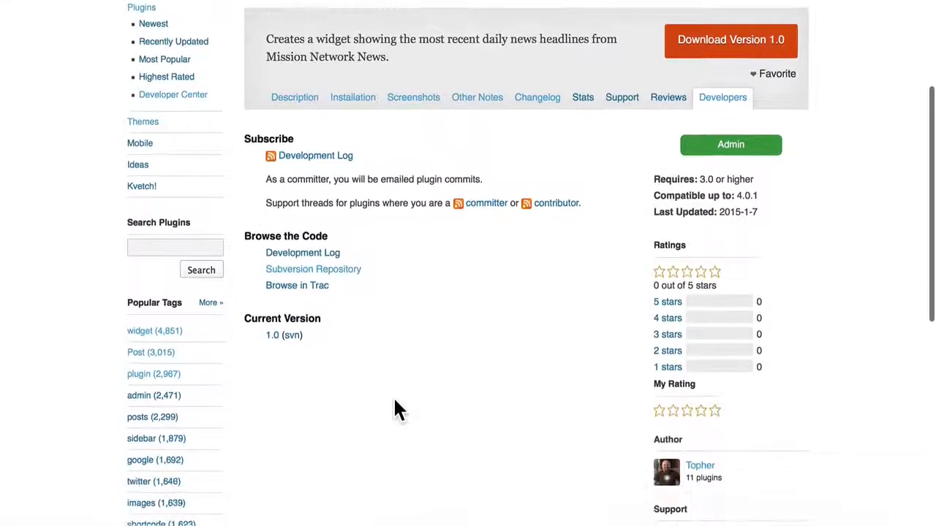
{"action": "scroll", "scroll_direction": "down", "scroll_amount": 3}
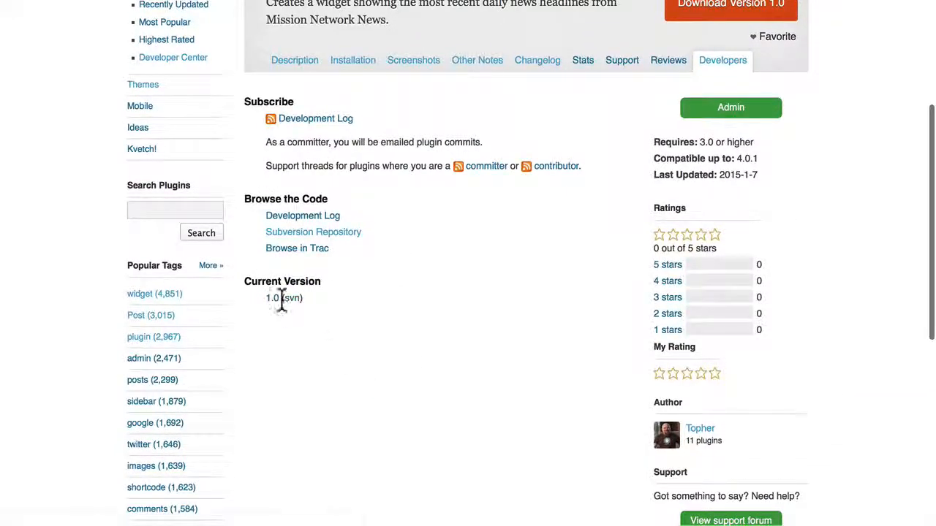
{"action": "mouse_move", "coordinate": [284, 392]}
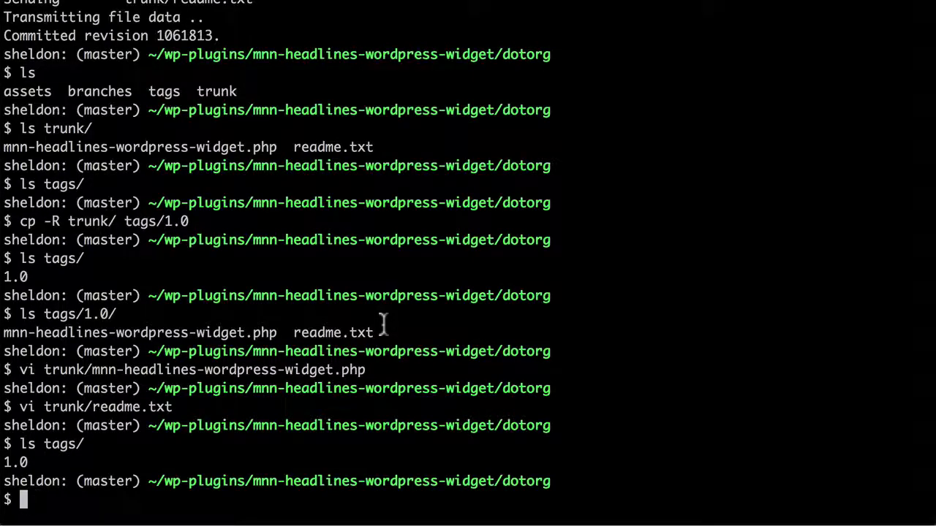
Step: Check svn status and schedule tags/* for addition with svn add
{"action": "type", "text": "svn stat"}
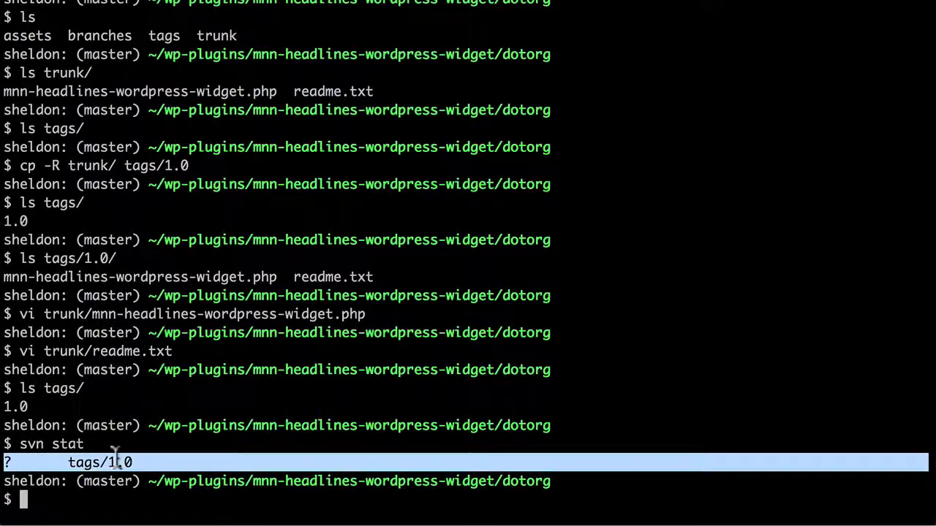
{"action": "type", "text": "svn"}
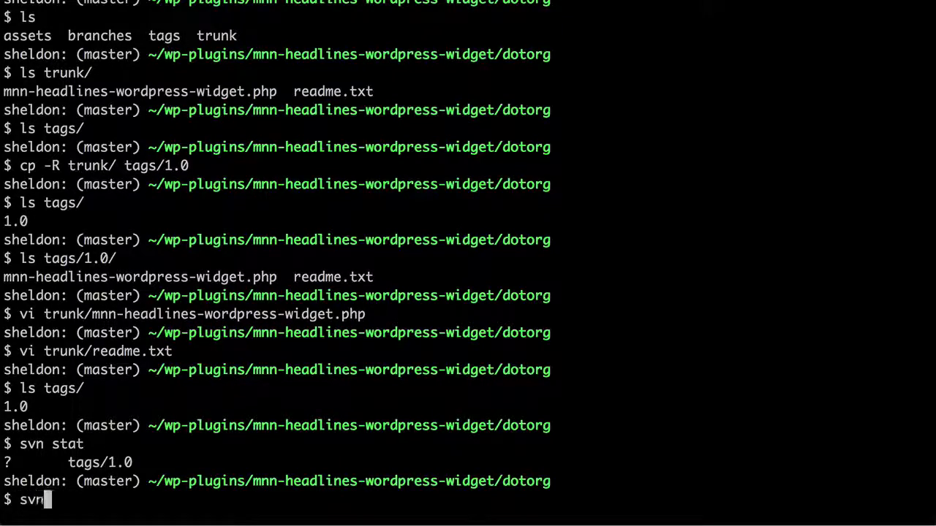
{"action": "type", "text": "add tags/"}
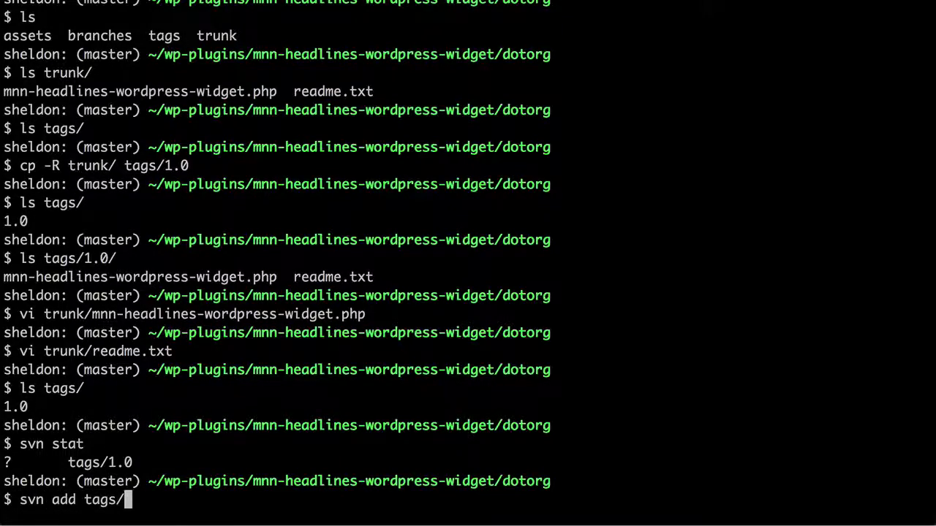
{"action": "type", "text": "*"}
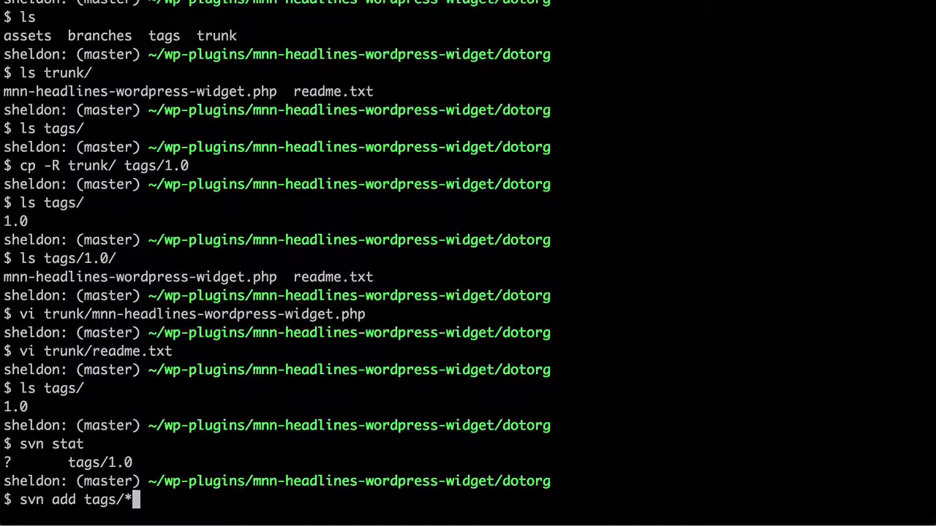
{"action": "key", "text": "Return"}
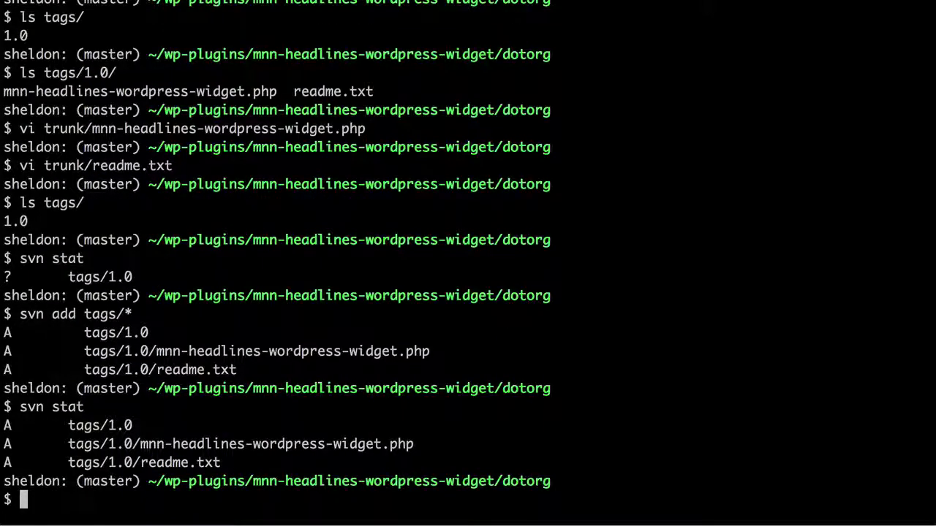
Step: Commit with message "Create 1.0 tag", reaching the WordPress.org password prompt
{"action": "type", "text": "svn"}
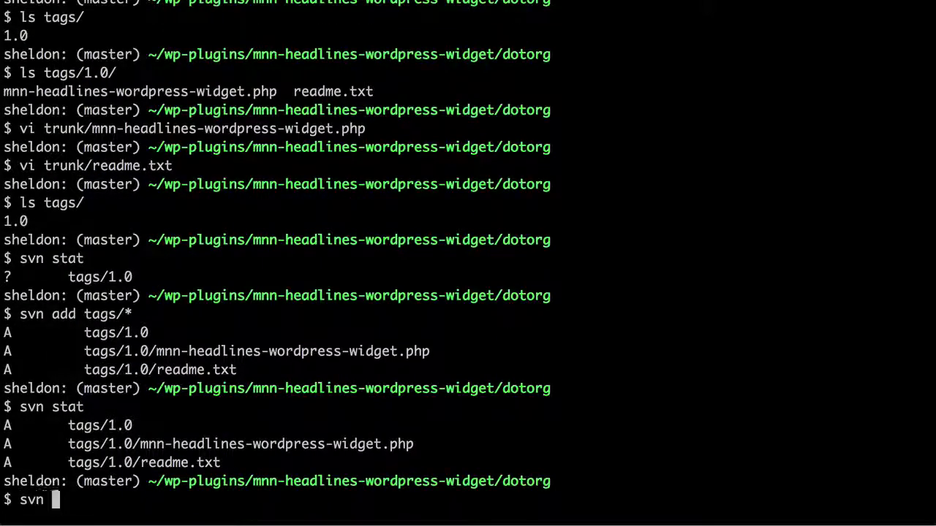
{"action": "type", "text": "ci"}
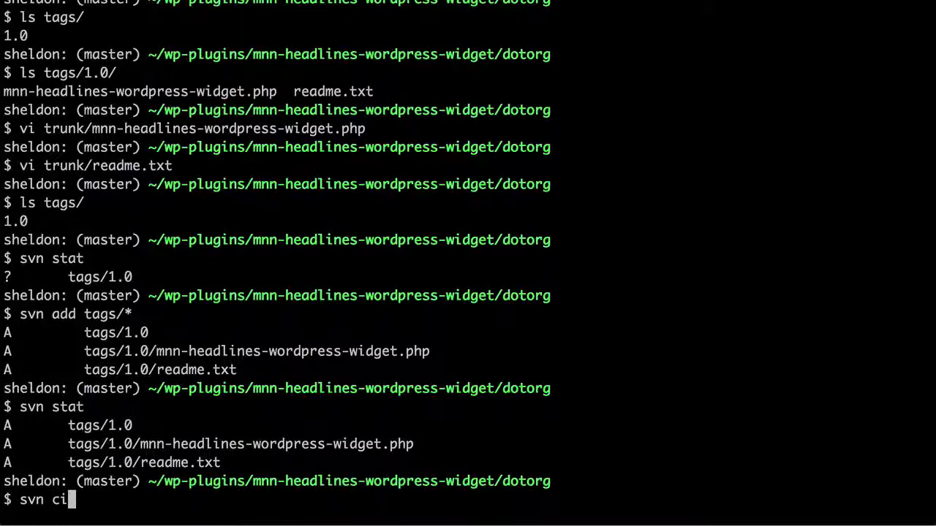
{"action": "type", "text": "-m \""}
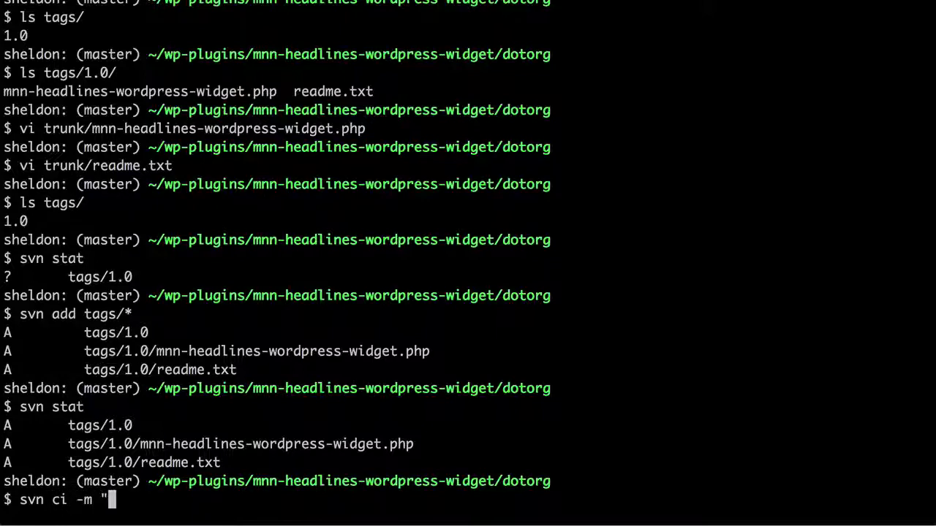
{"action": "type", "text": "Create"}
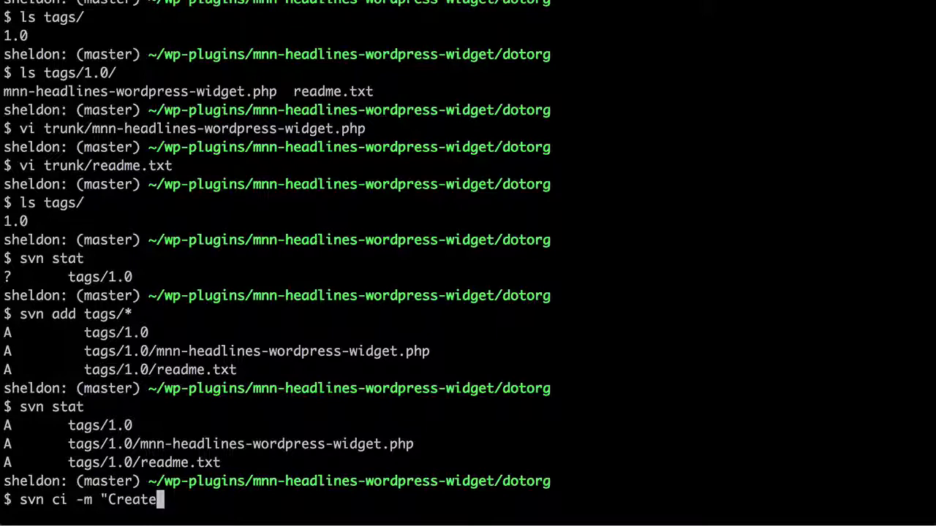
{"action": "type", "text": "1.0 tag\""}
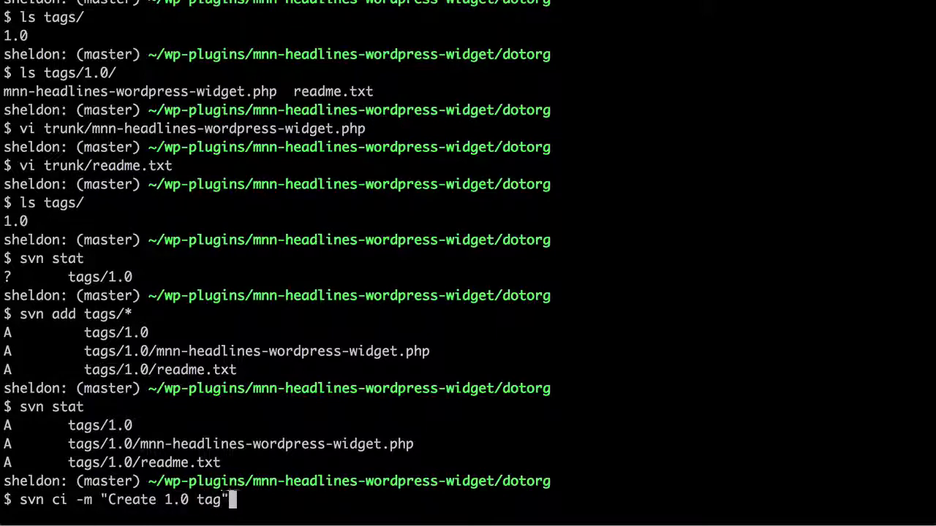
{"action": "key", "text": "Return"}
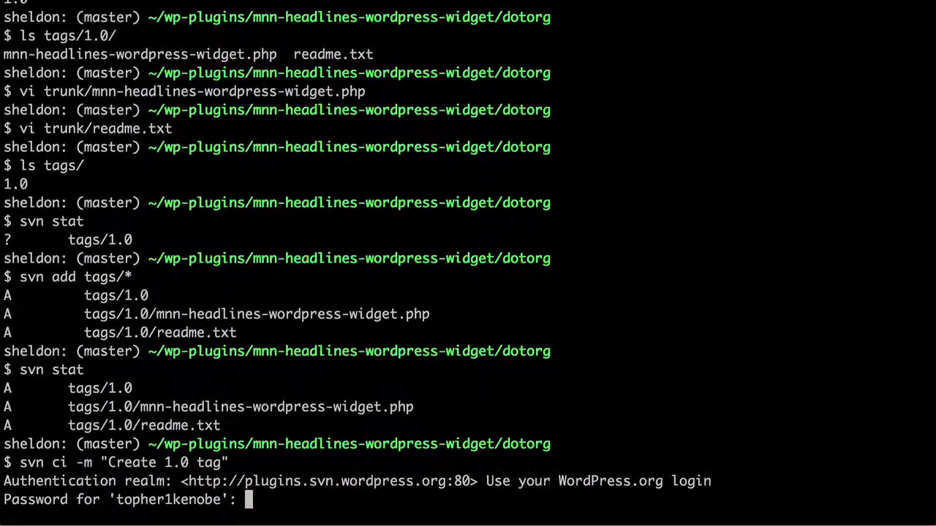